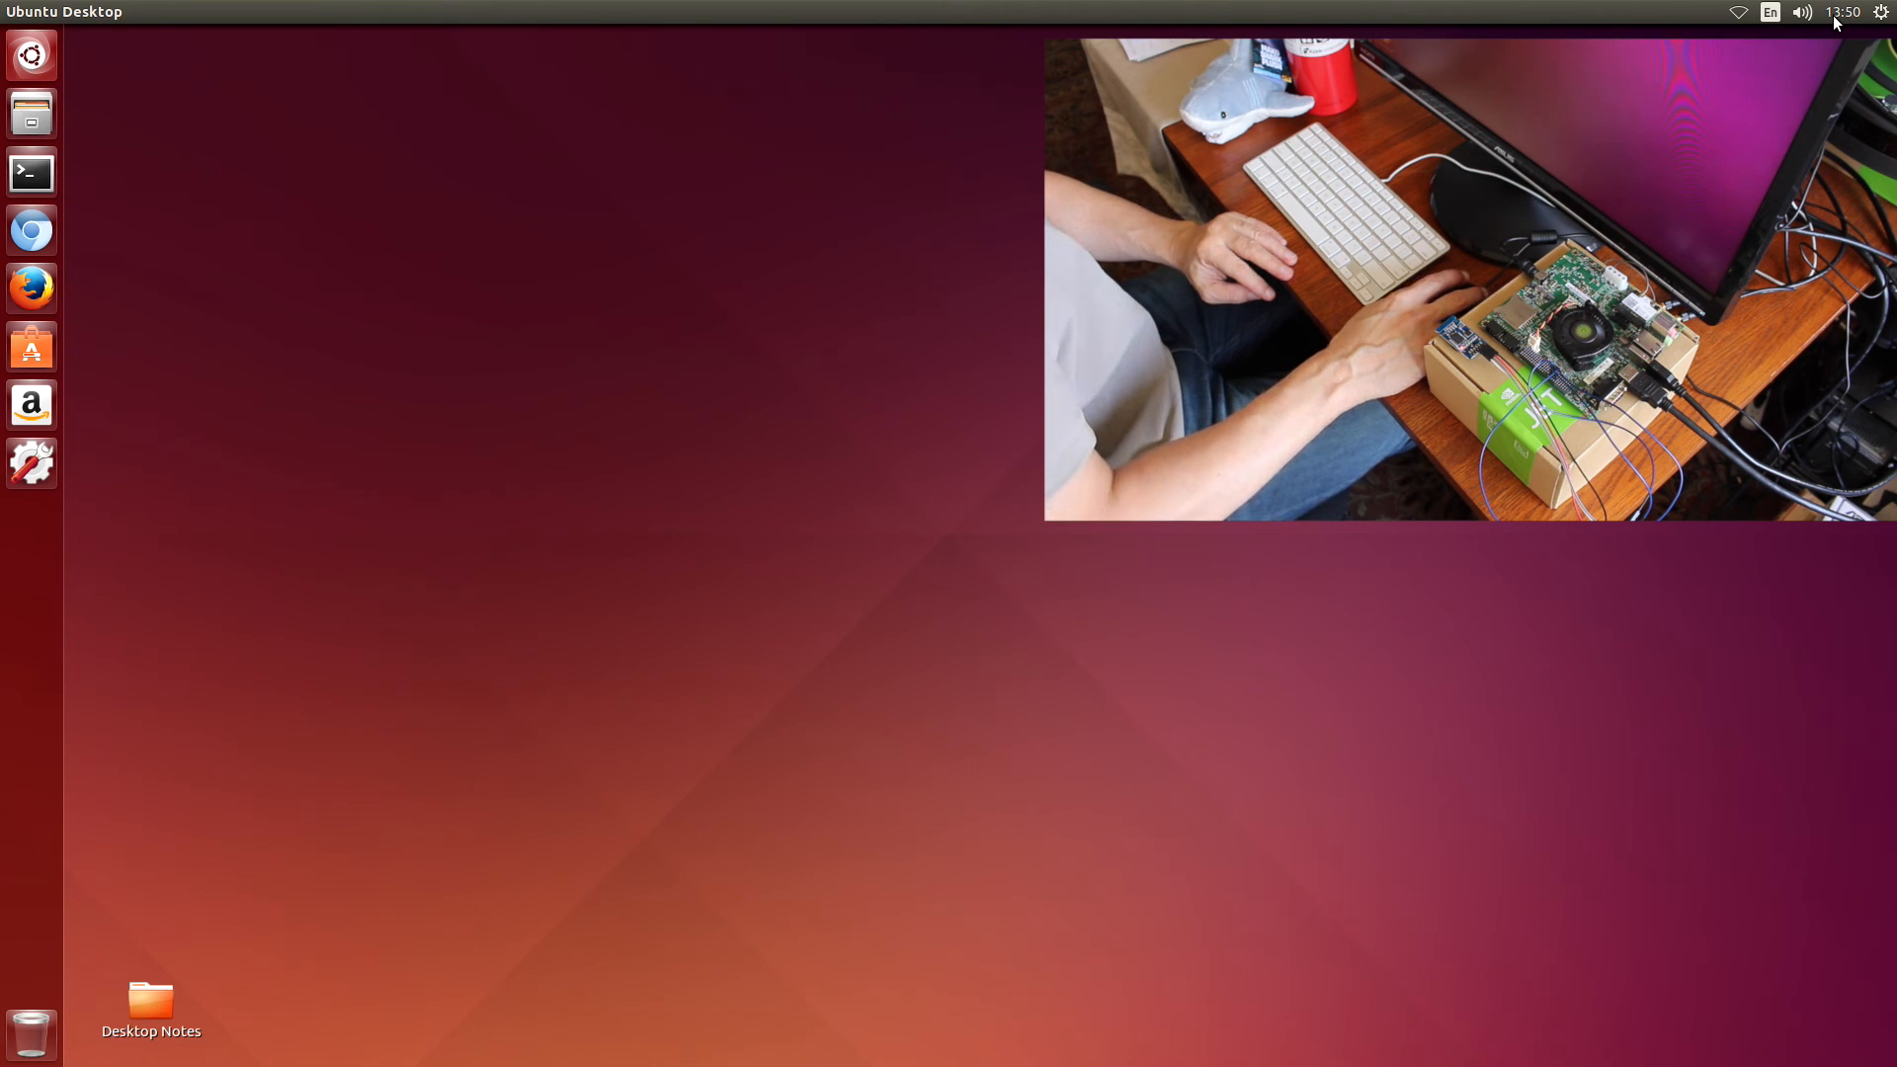
Reach the clock display options in Time & Date settings from the menu bar clock
{"action": "left_click", "coordinate": [1844, 12]}
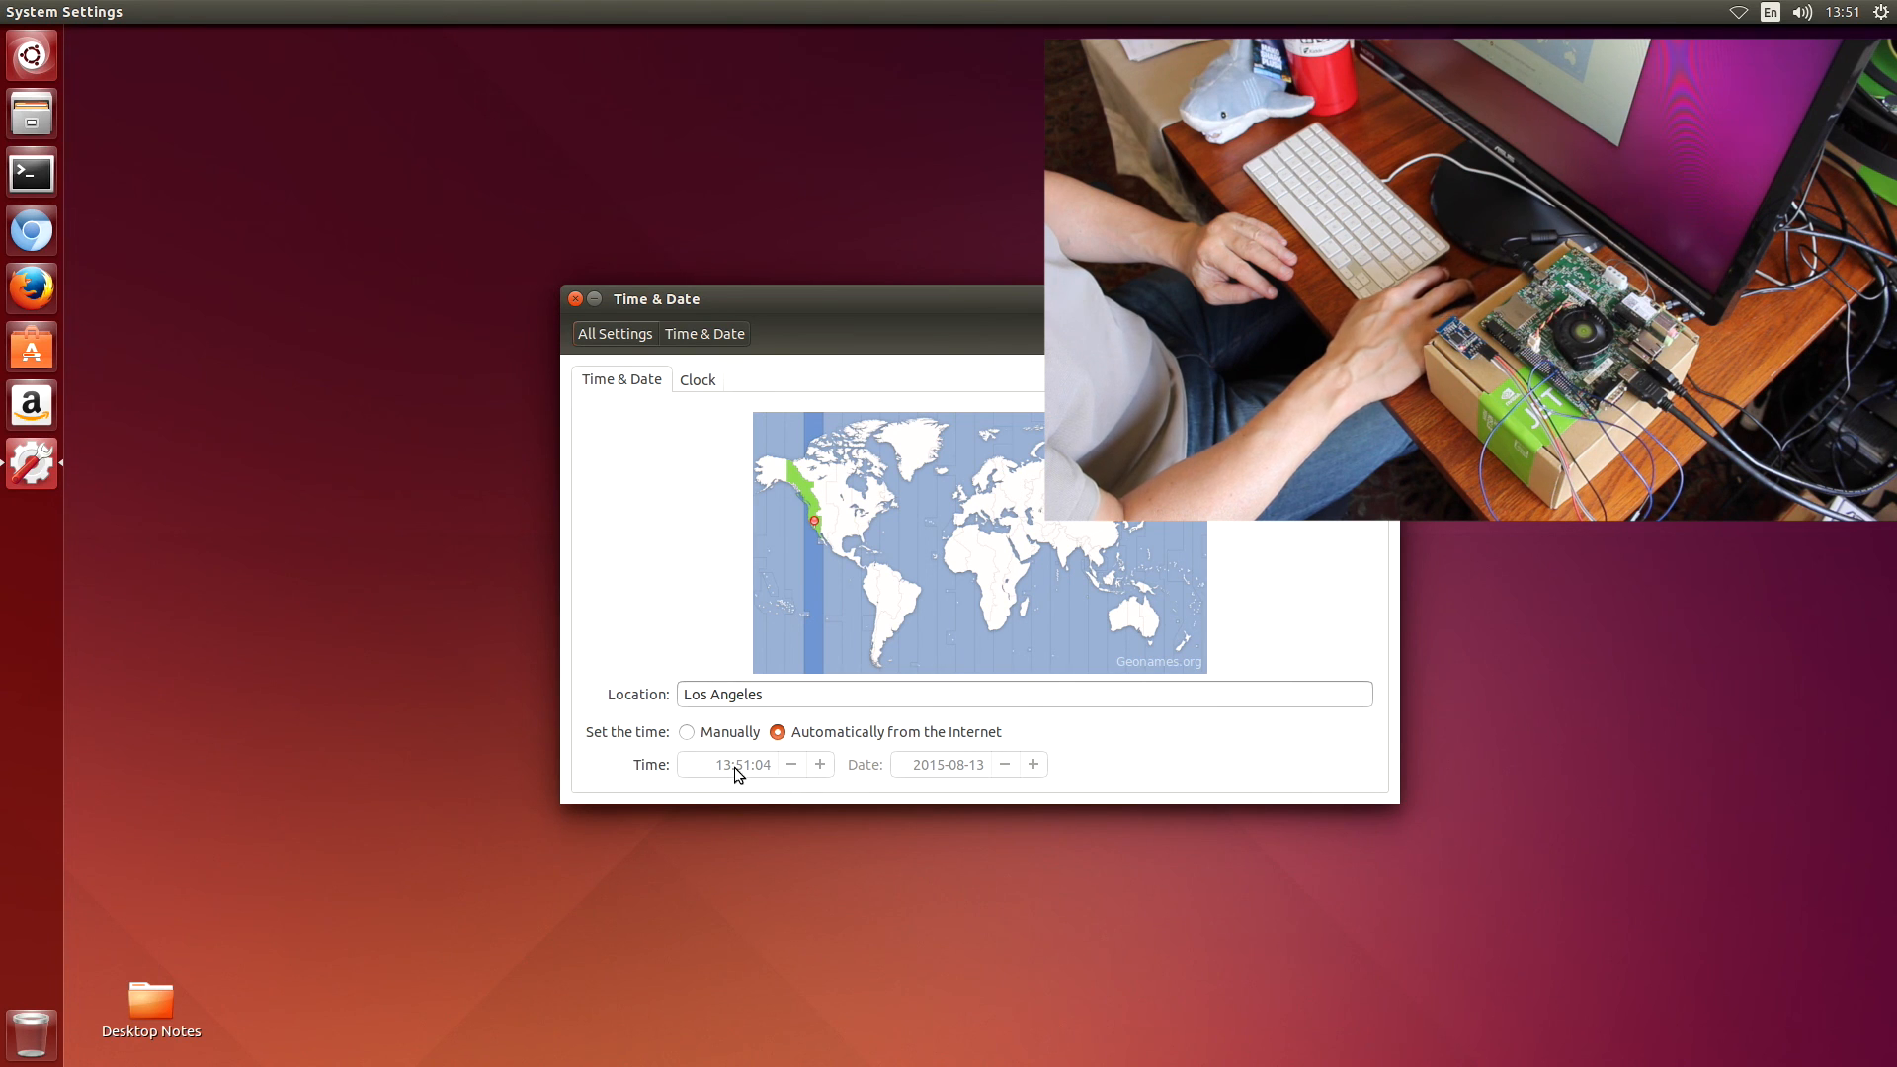
{"action": "left_click", "coordinate": [696, 380]}
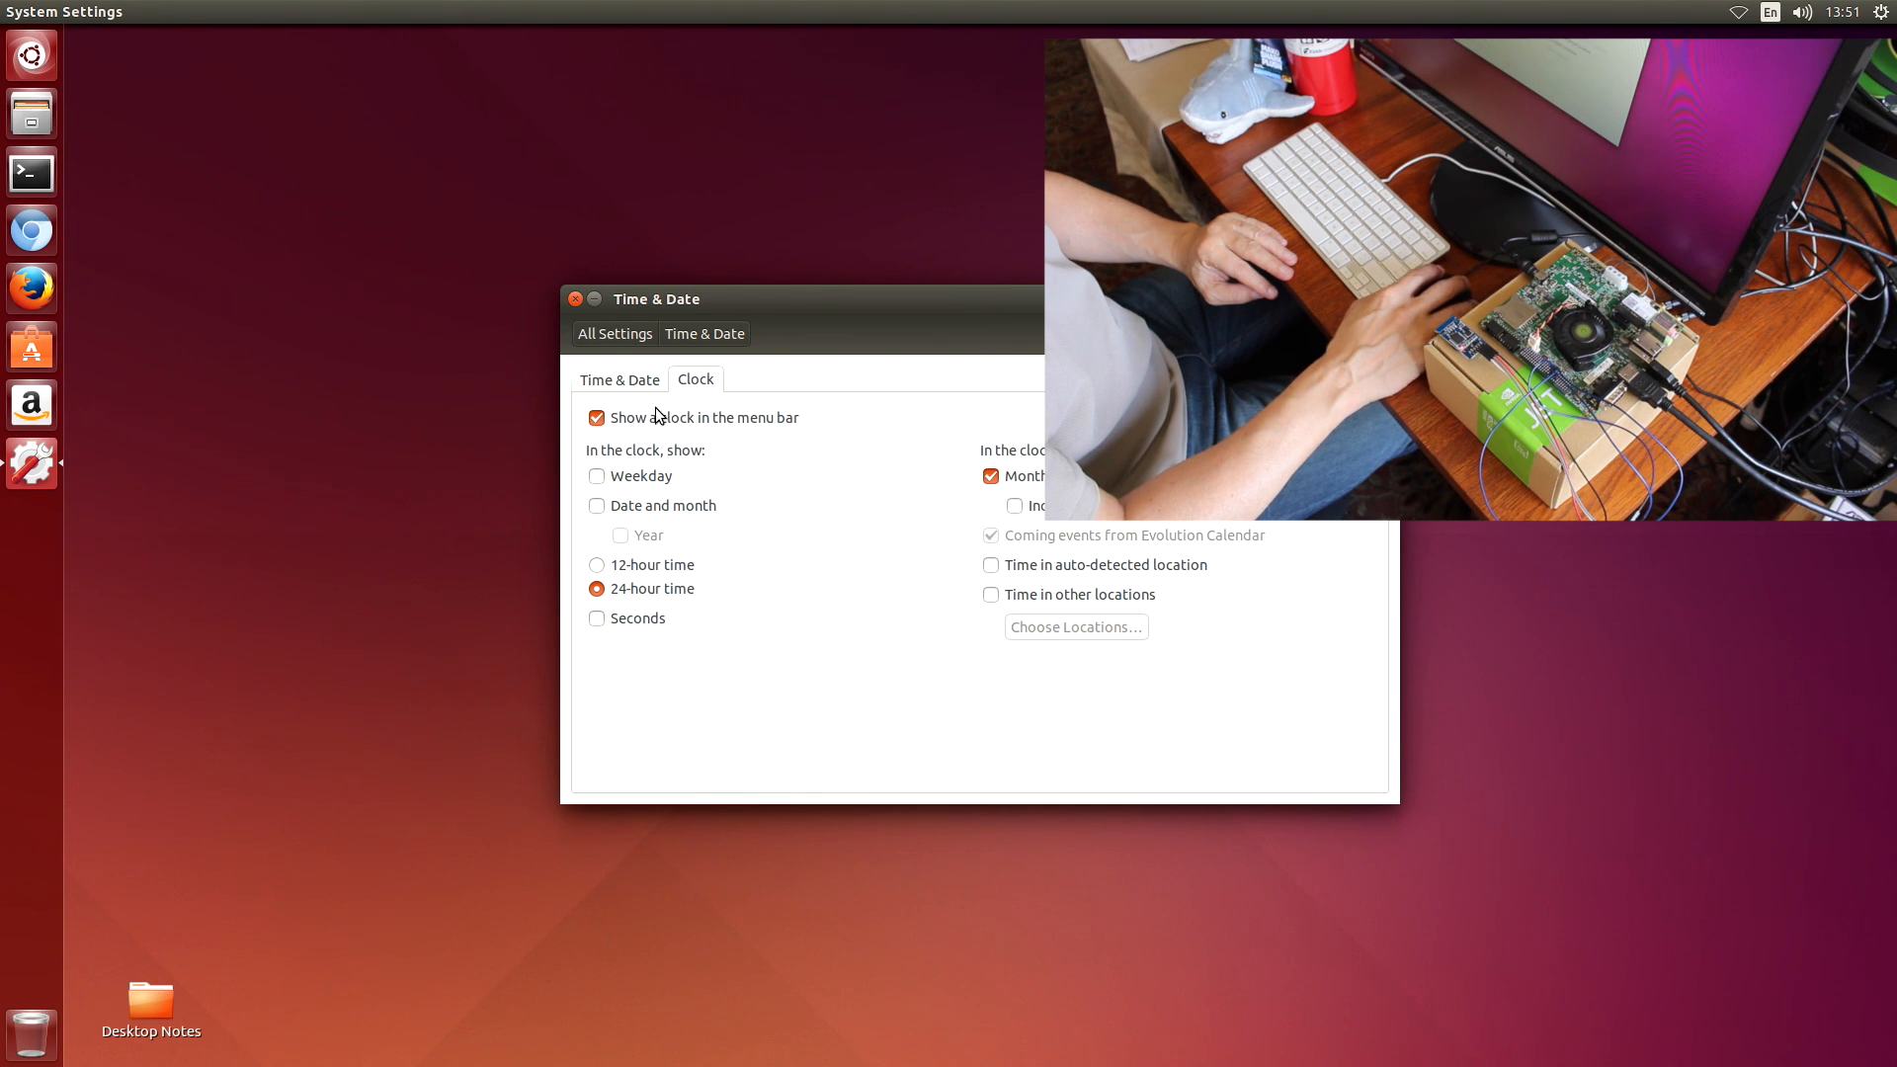
Switch the menu bar clock to 12-hour time (1:51 PM) and close the settings
{"action": "left_click", "coordinate": [595, 564]}
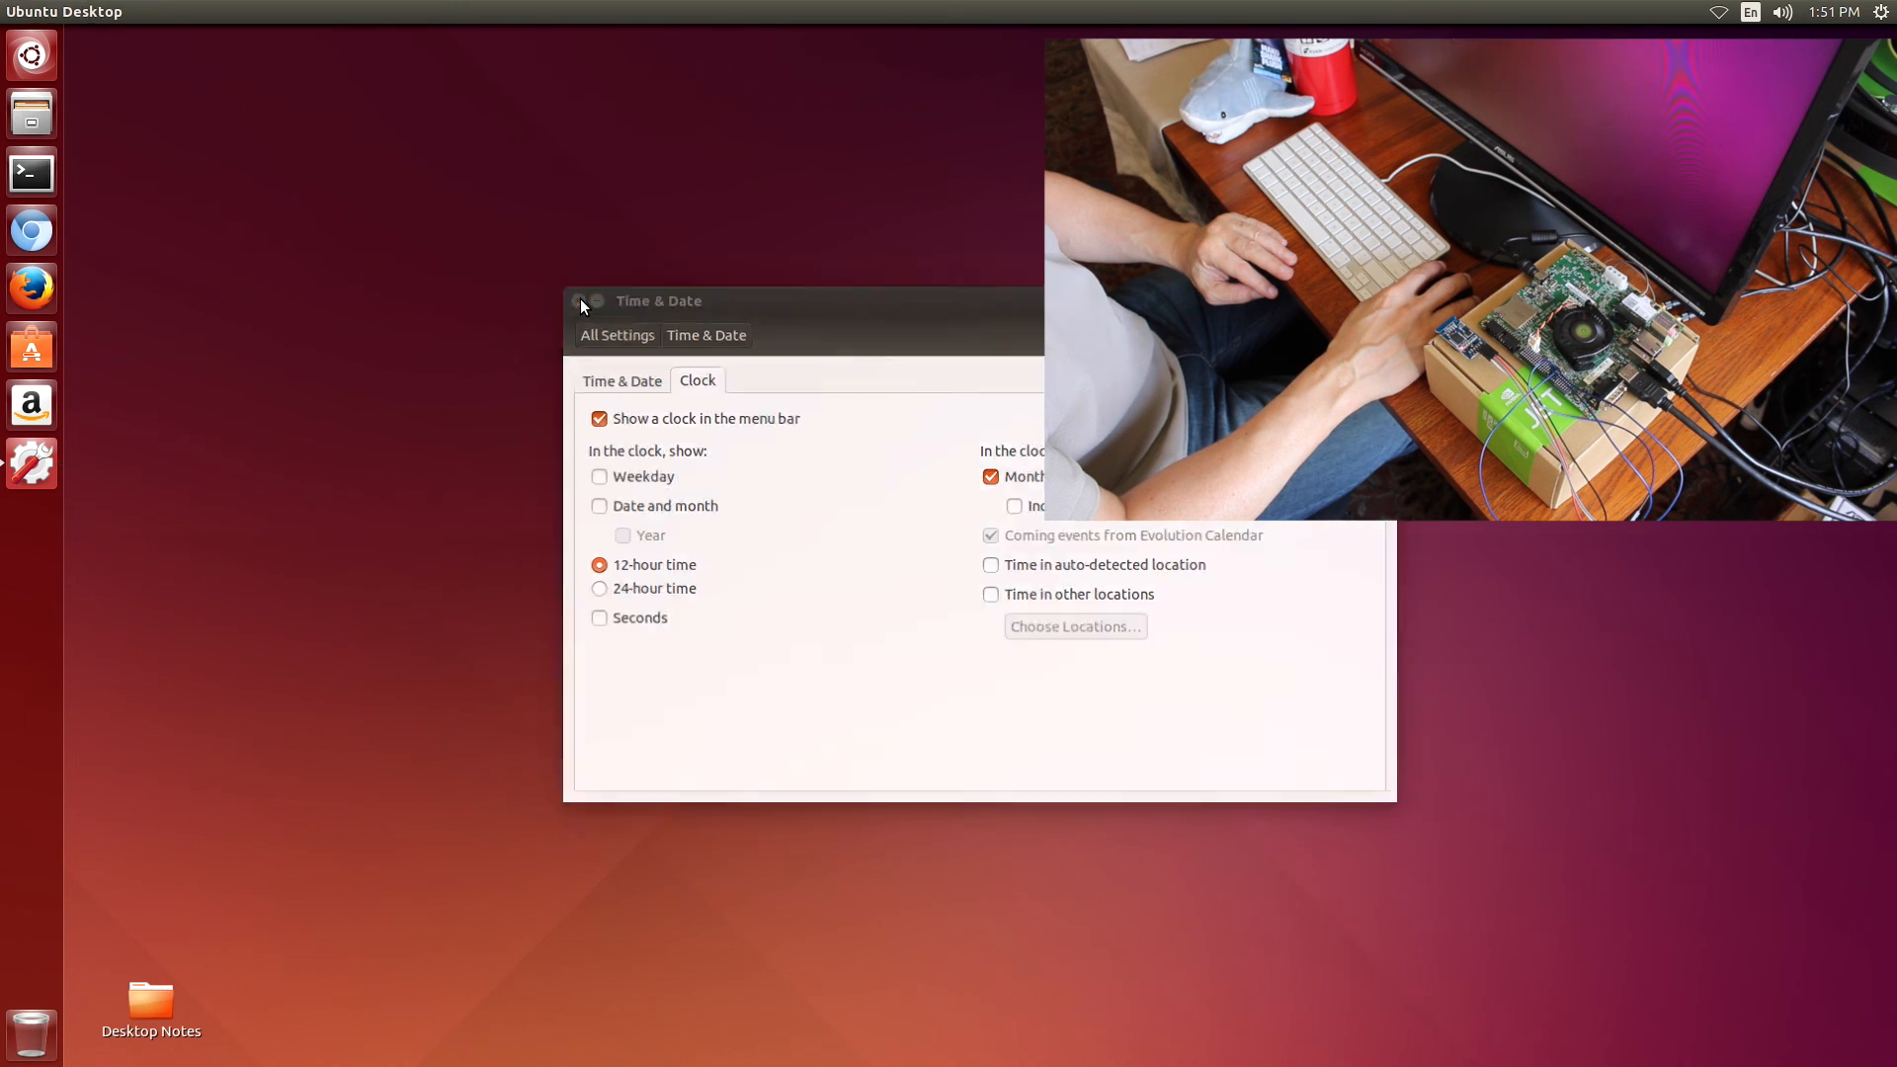
{"action": "left_click", "coordinate": [581, 300]}
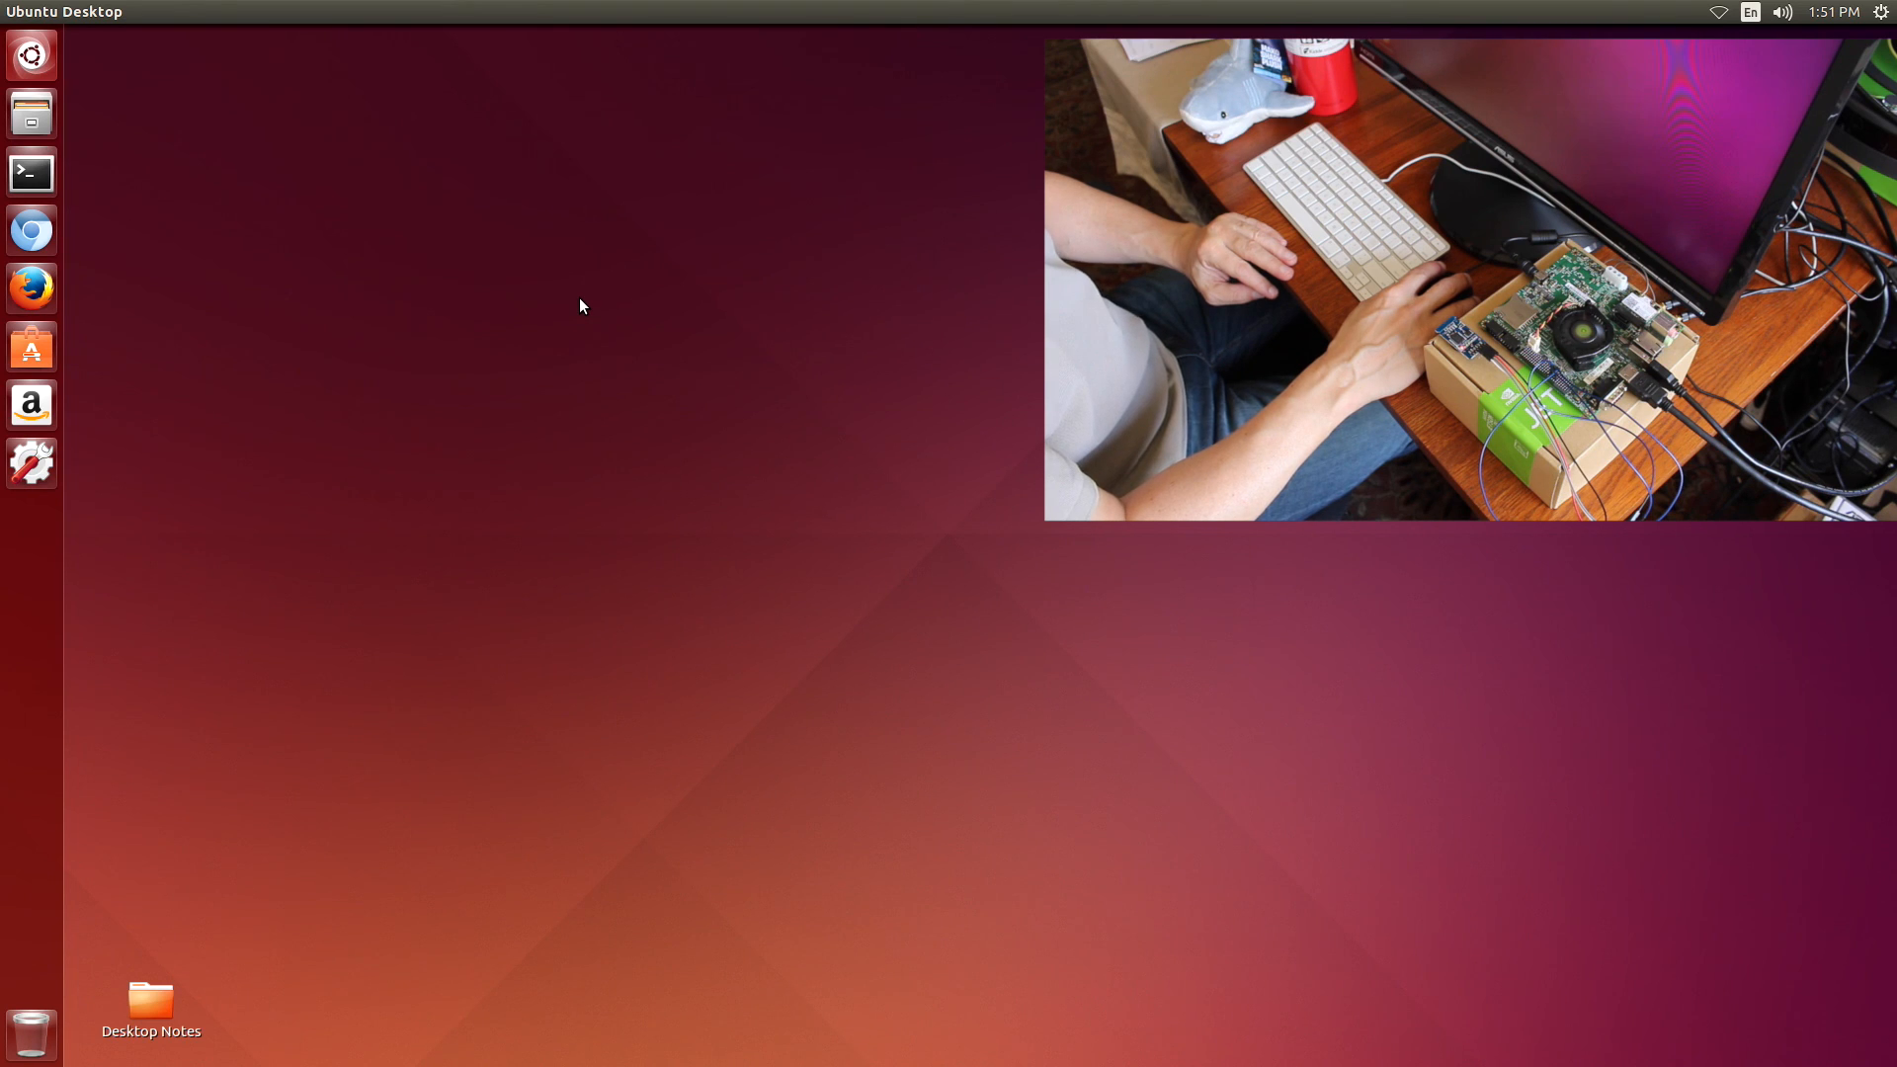